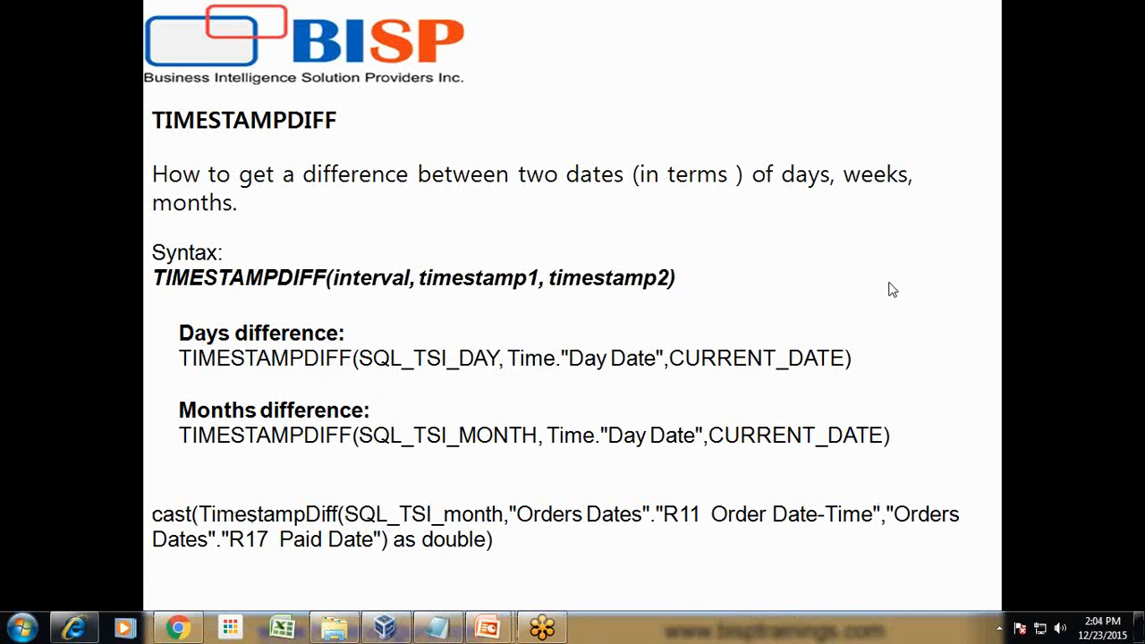
{"action": "mouse_move", "coordinate": [312, 546]}
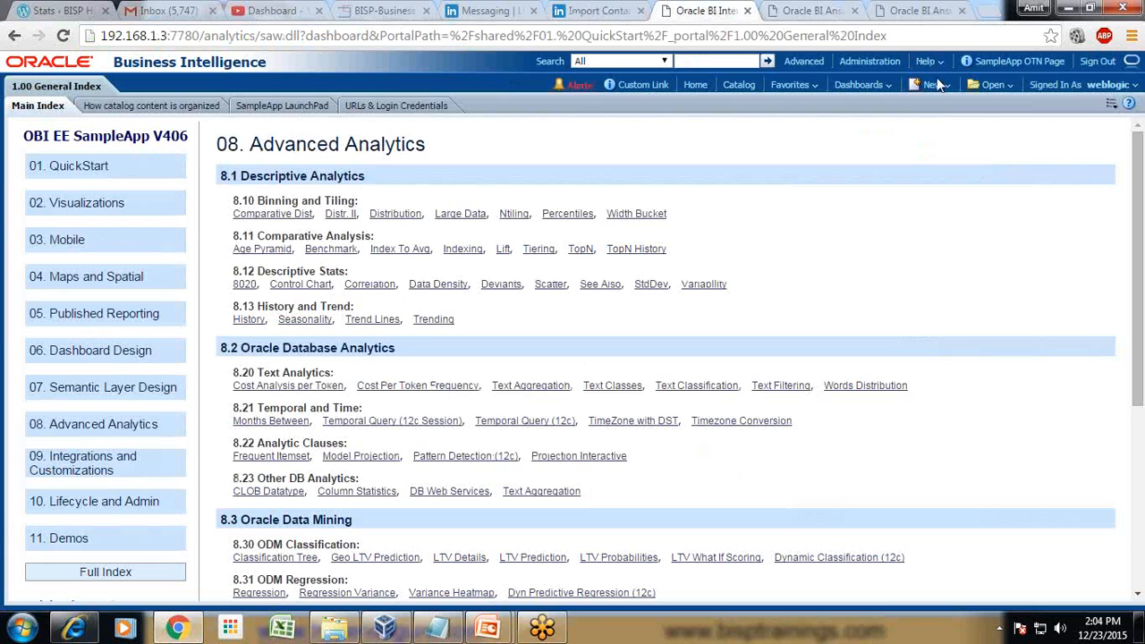
Step: Create a new analysis on the 'A - Sample Sales' subject area
{"action": "left_click", "coordinate": [929, 84]}
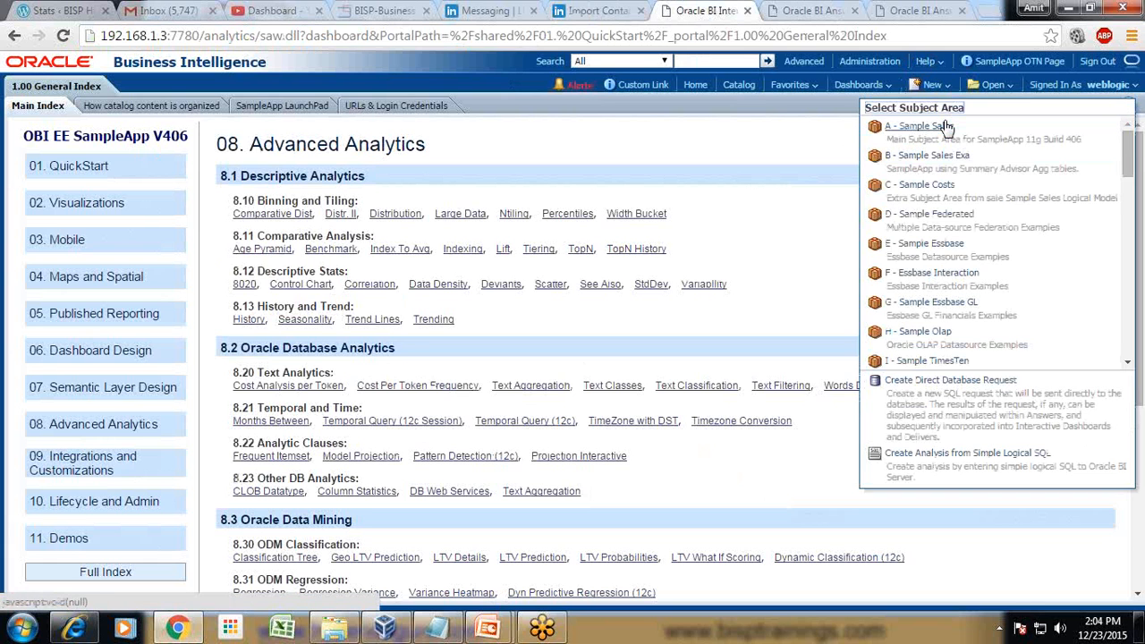
{"action": "left_click", "coordinate": [919, 125]}
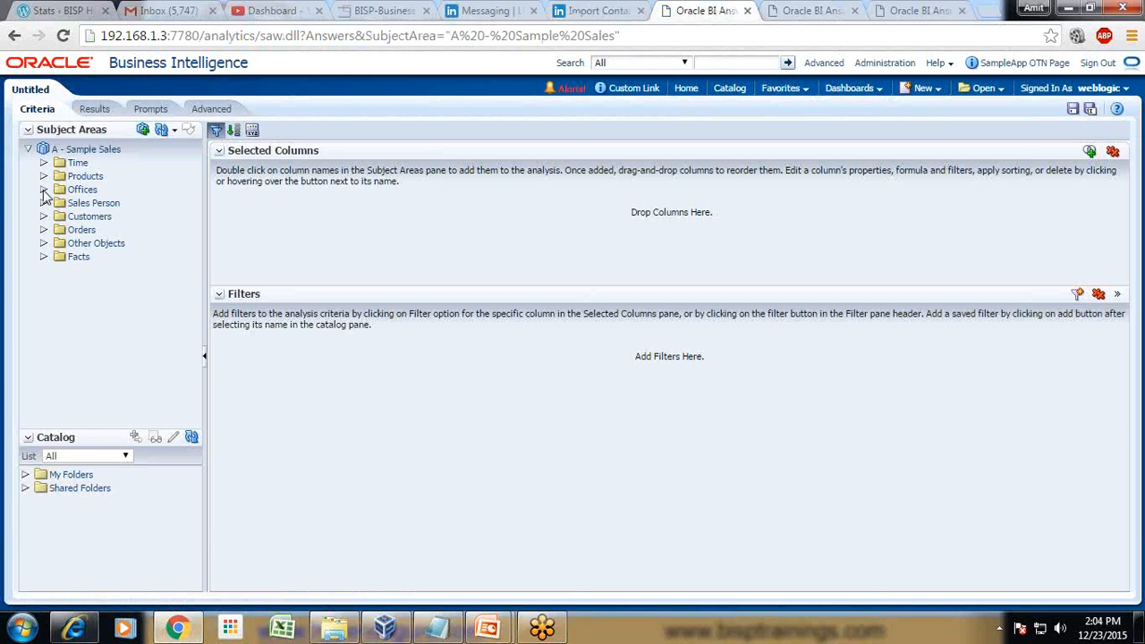
{"action": "mouse_move", "coordinate": [46, 230]}
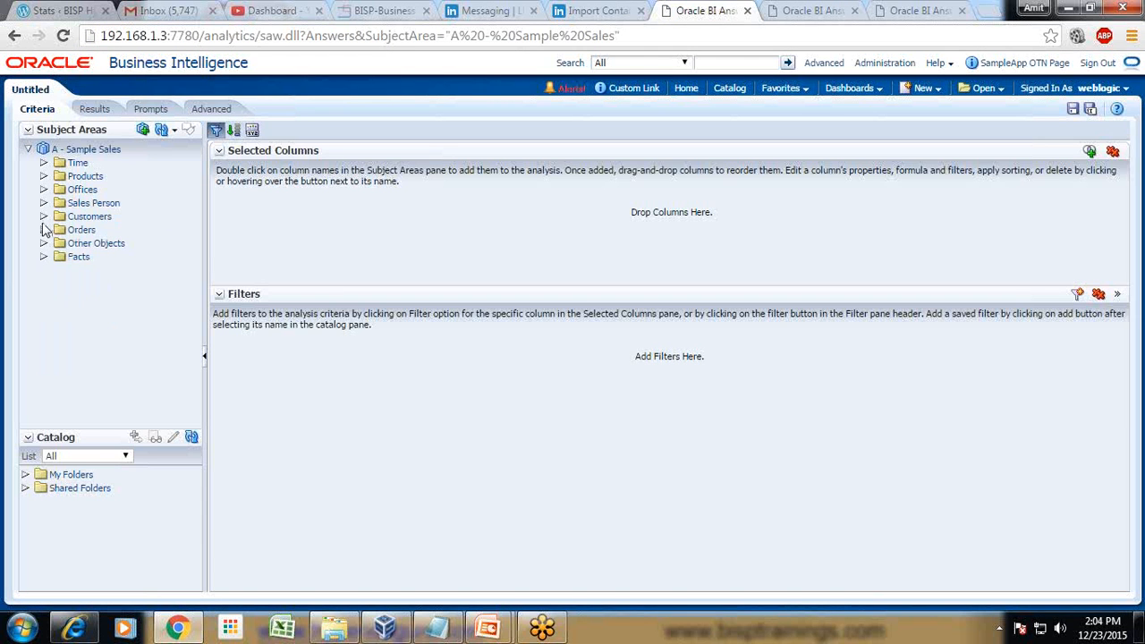
Step: Add R2 Order Type, R11 Order Date-Time and R17 Paid Date as analysis columns
{"action": "left_click", "coordinate": [42, 229]}
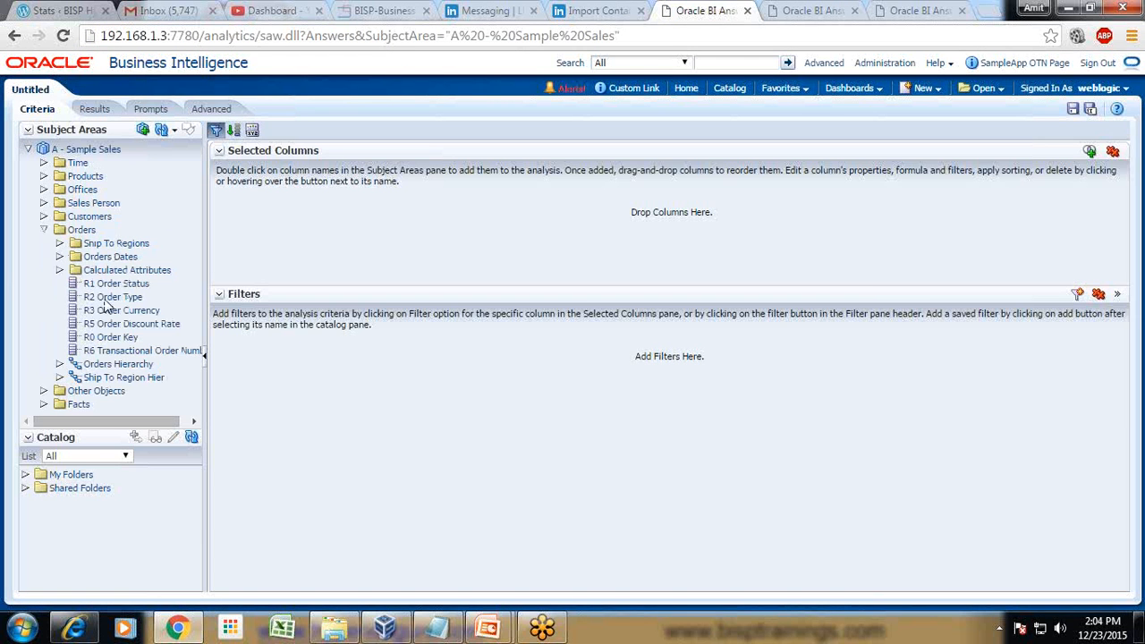
{"action": "double_click", "coordinate": [111, 296]}
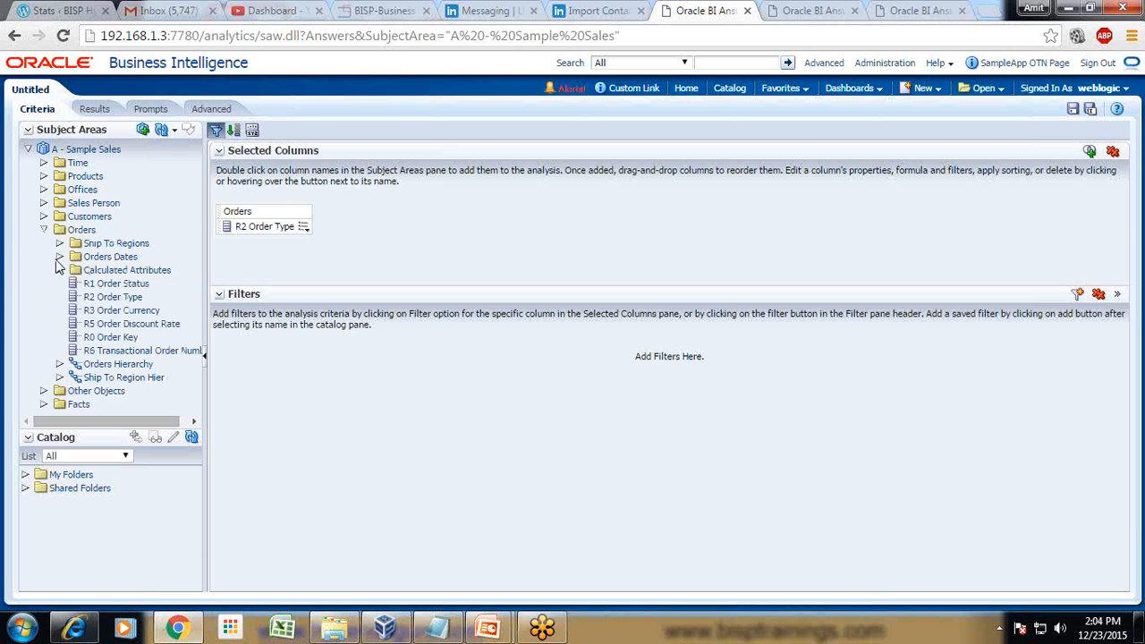
{"action": "left_click", "coordinate": [61, 255]}
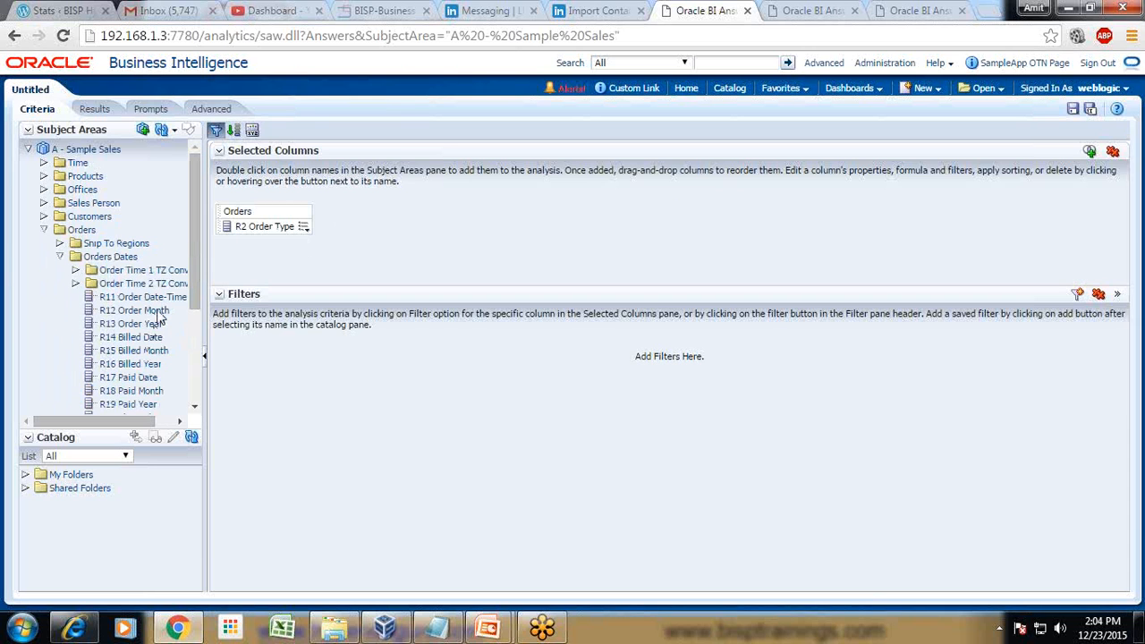
{"action": "double_click", "coordinate": [142, 296]}
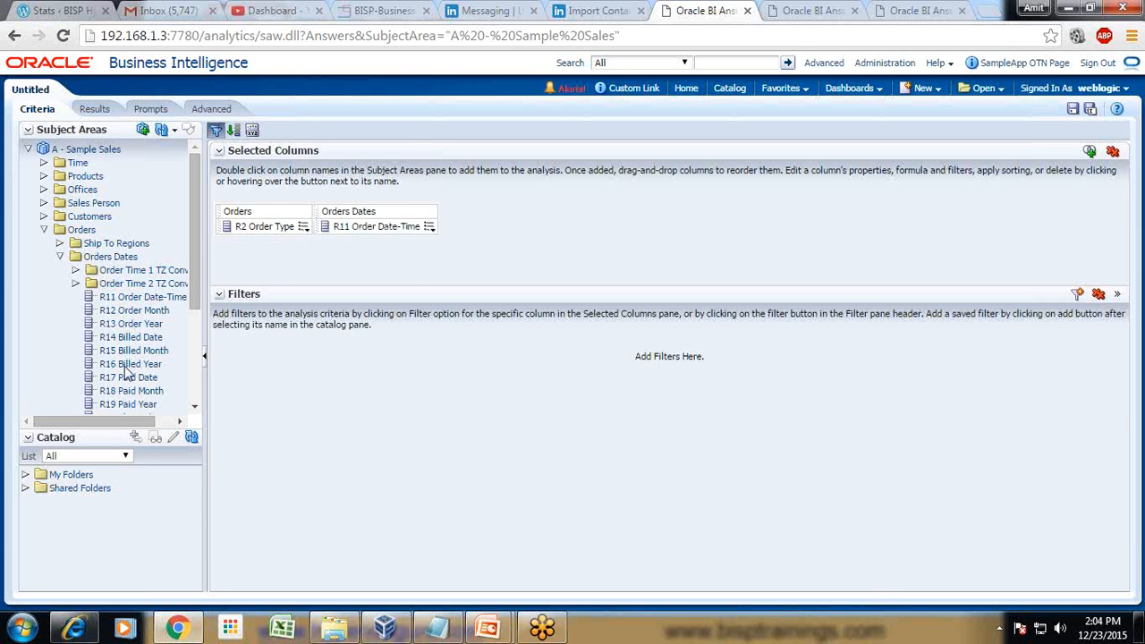
{"action": "double_click", "coordinate": [127, 377]}
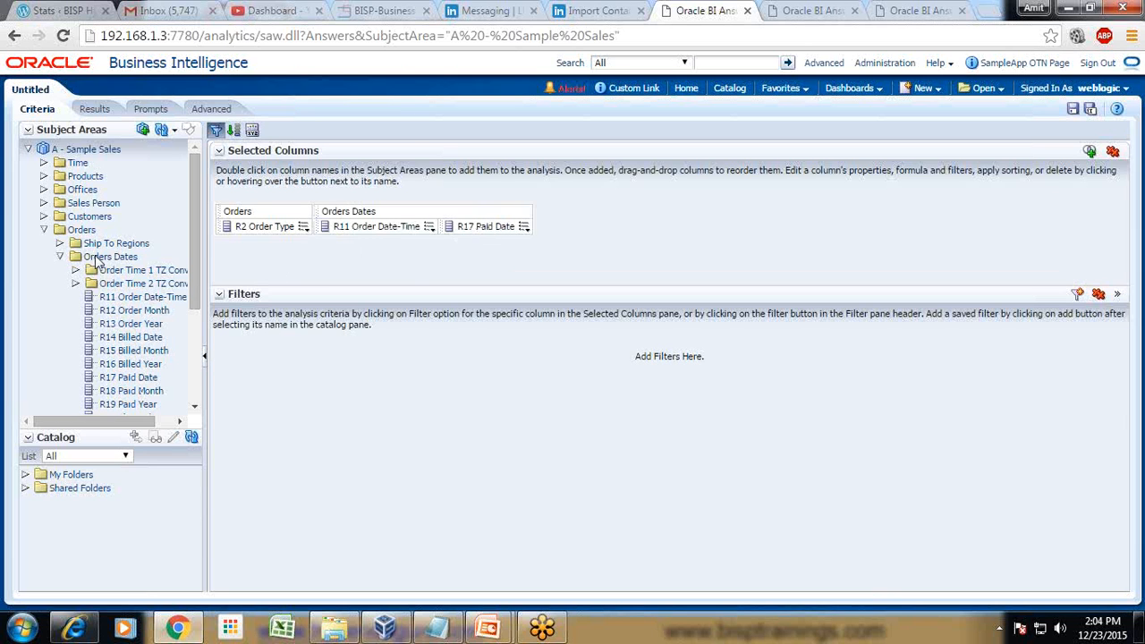
{"action": "mouse_move", "coordinate": [139, 389]}
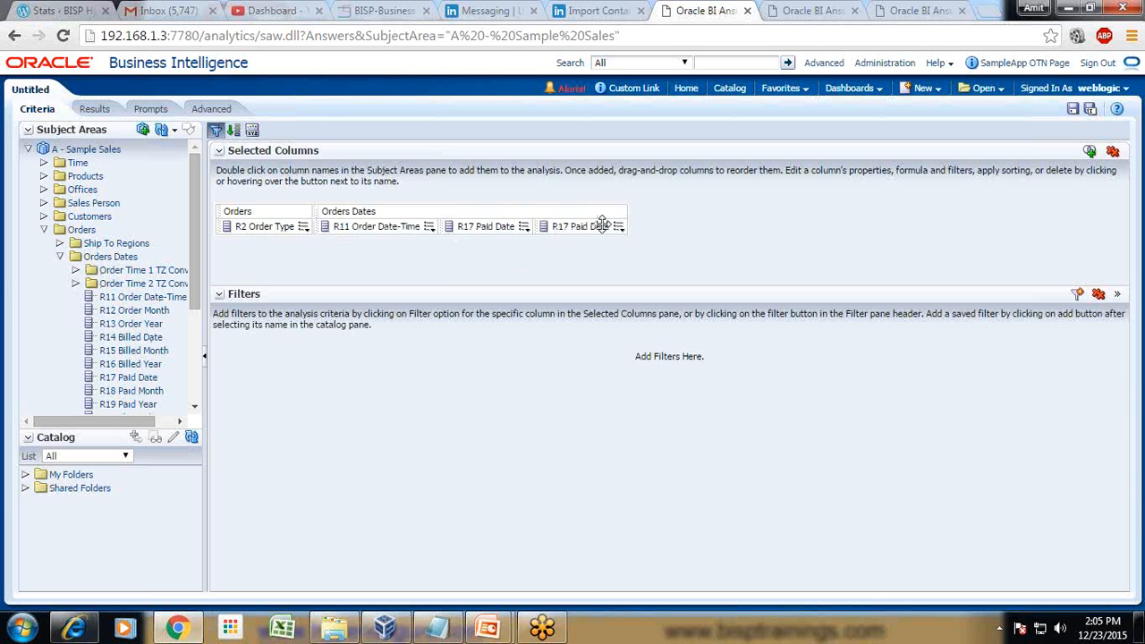
{"action": "left_click", "coordinate": [617, 226]}
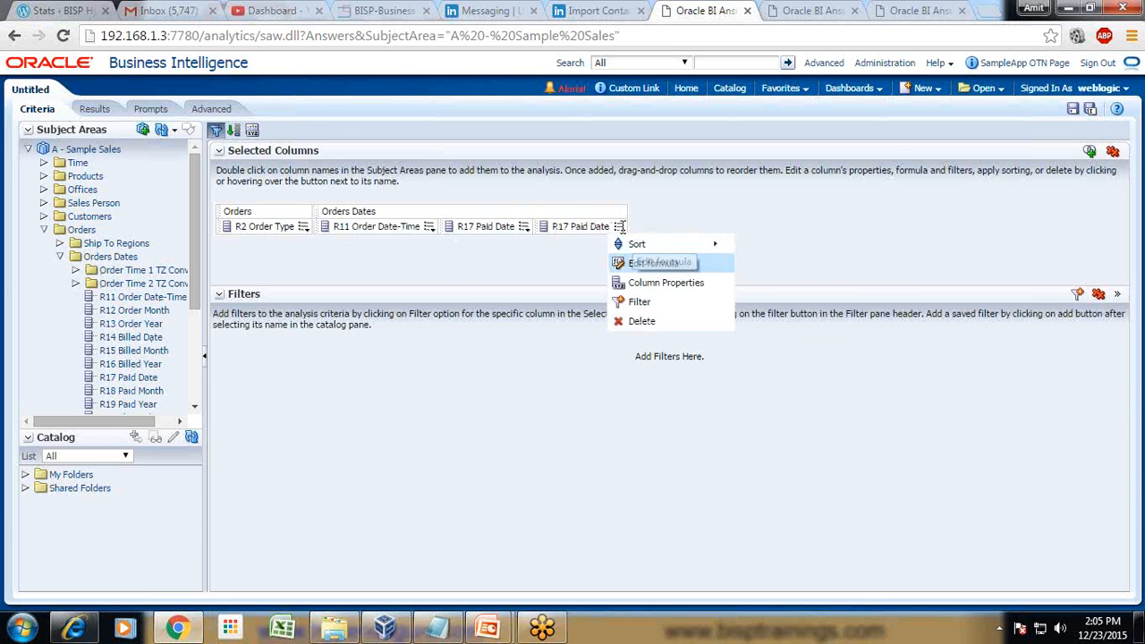
Step: Head the duplicate Paid Date 'Order to Pay' with a cast TimestampDiff SQL_TSI_month formula
{"action": "left_click", "coordinate": [655, 262]}
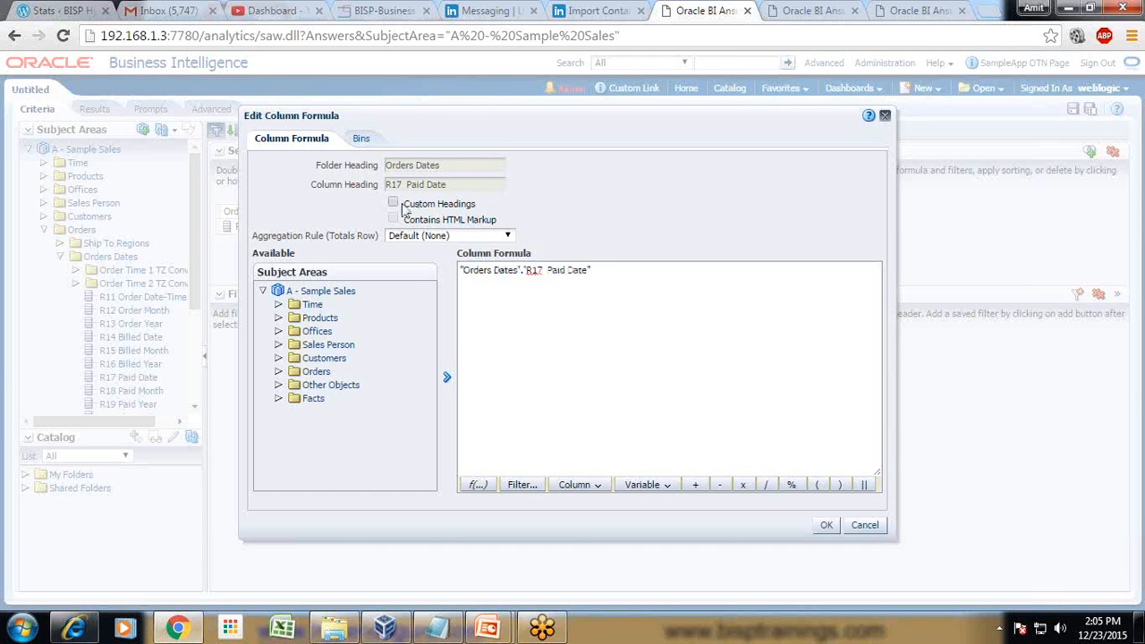
{"action": "left_click", "coordinate": [392, 202]}
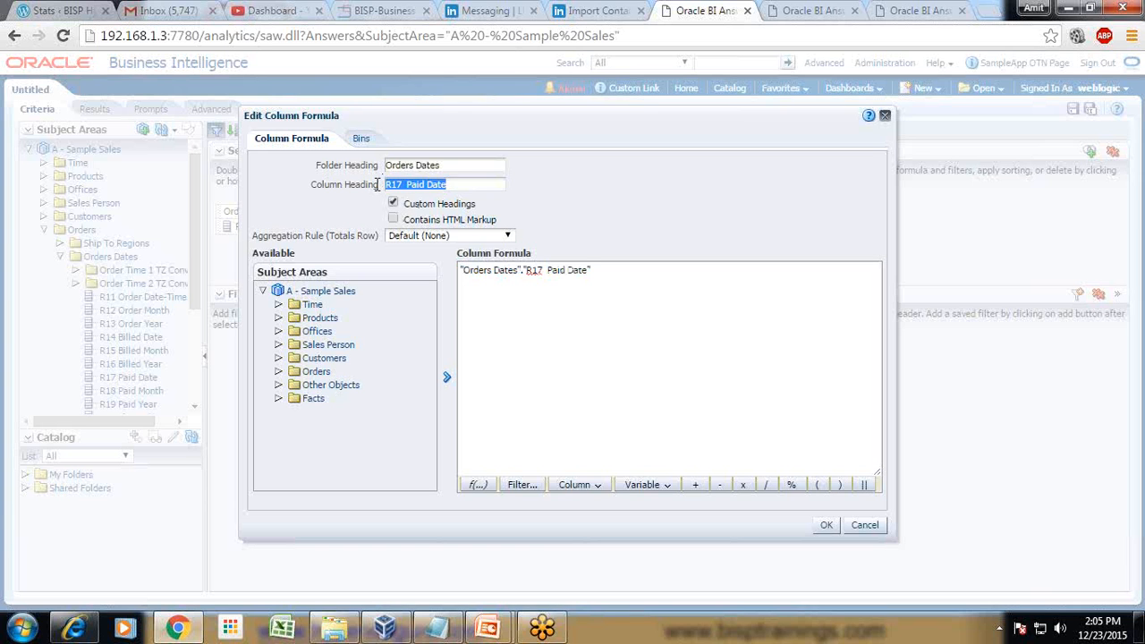
{"action": "type", "text": "Order to Pay"}
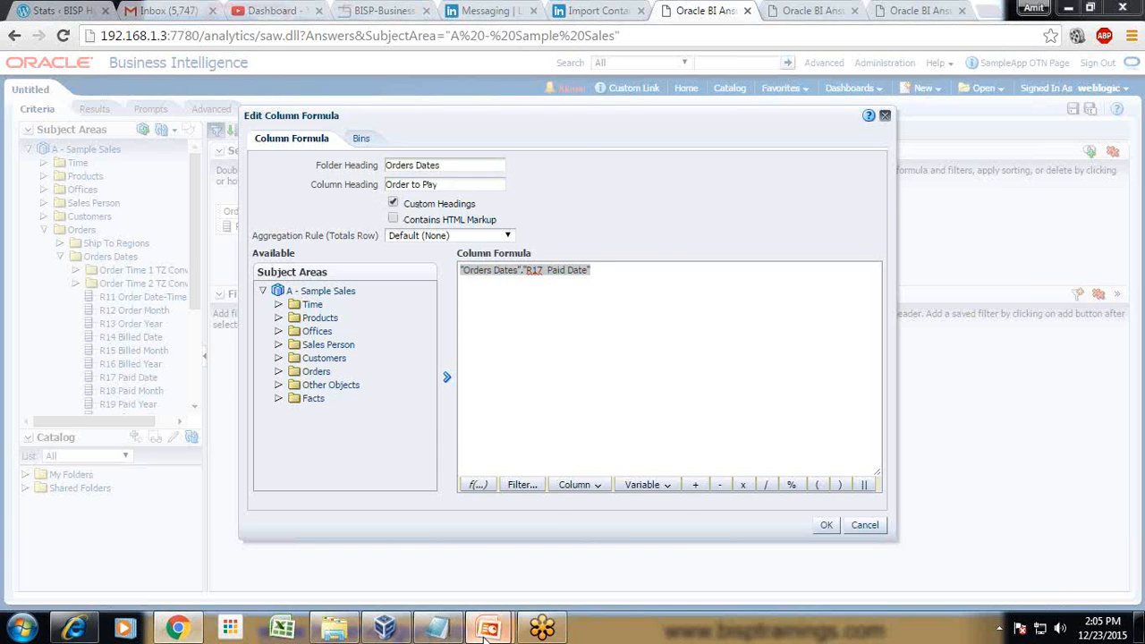
{"action": "left_click", "coordinate": [488, 626]}
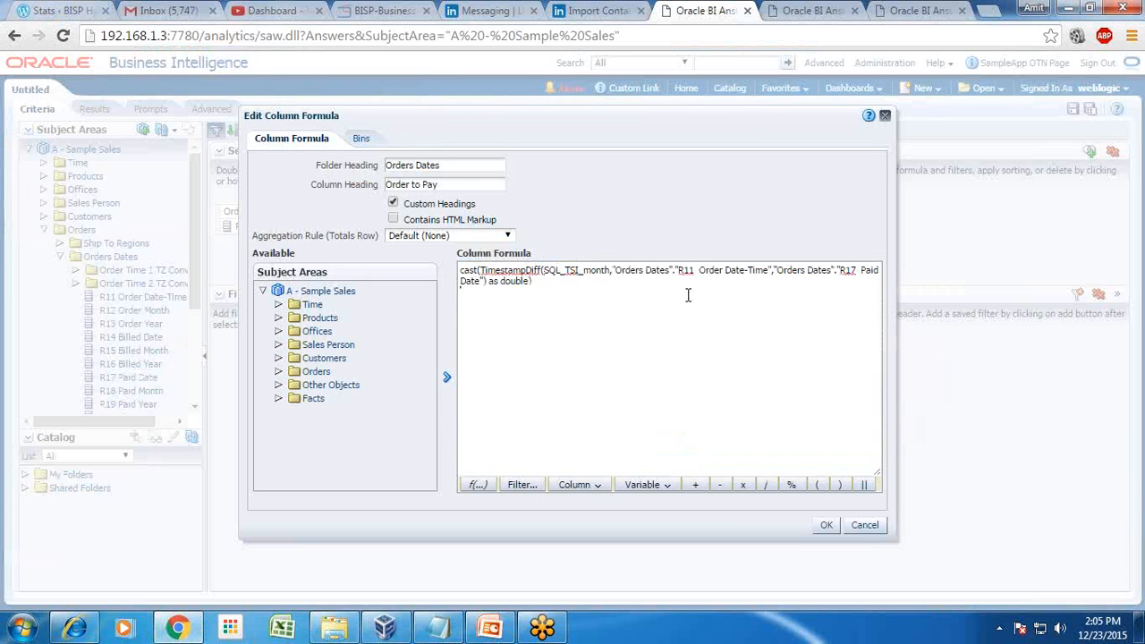
{"action": "left_click_drag", "start_coordinate": [700, 269], "coordinate": [830, 270]}
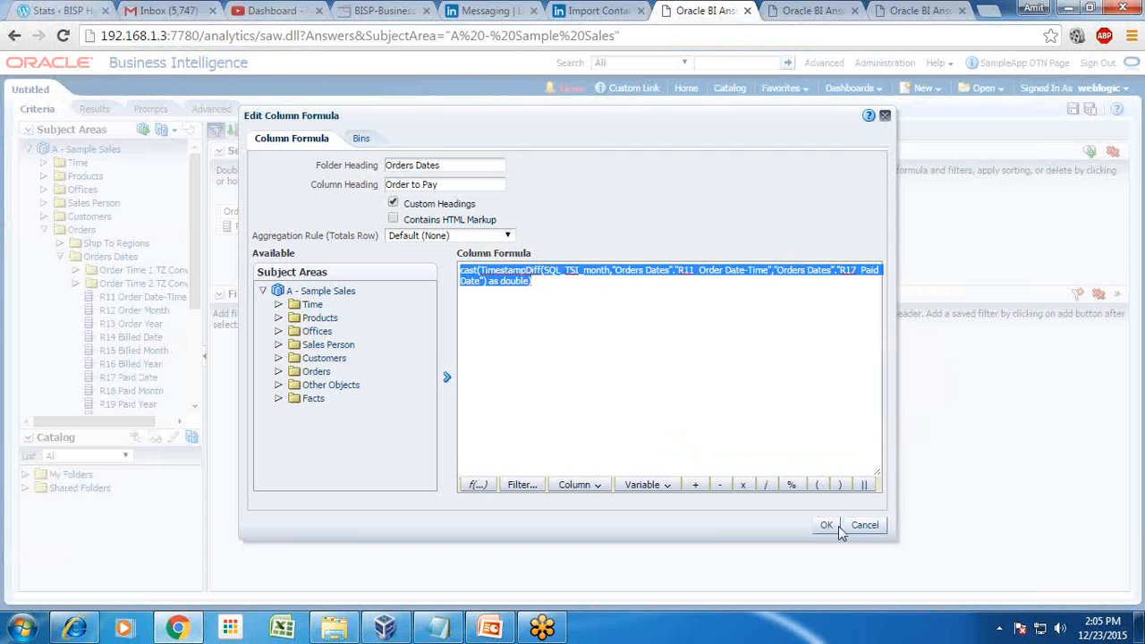
{"action": "left_click", "coordinate": [825, 525]}
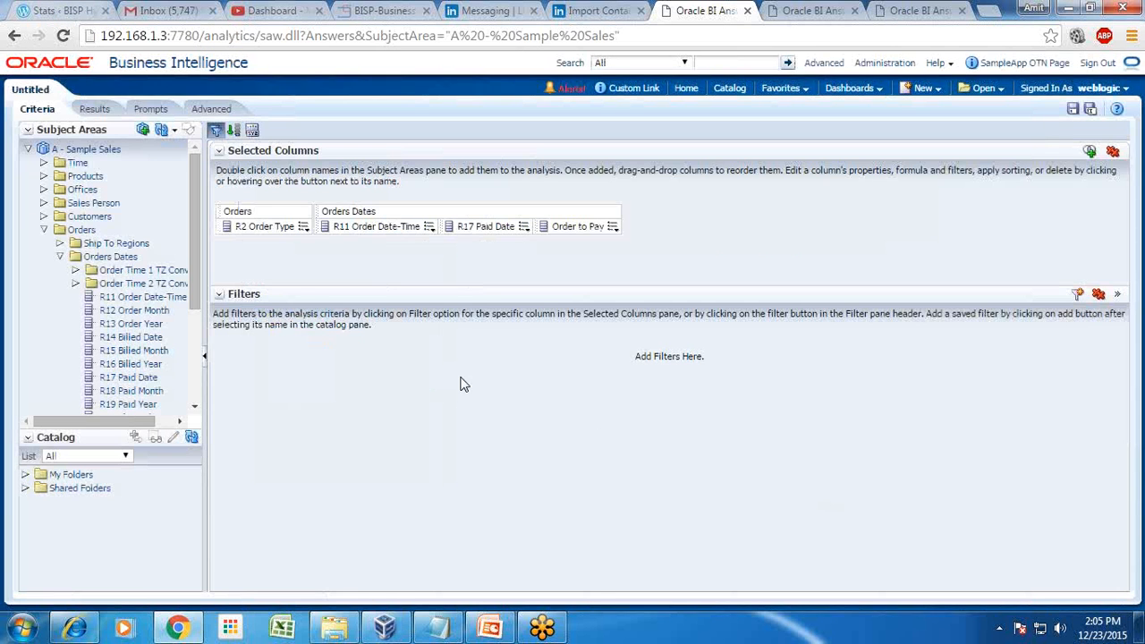
Step: Run the analysis to see Order Type, both dates and Order to Pay months
{"action": "left_click", "coordinate": [93, 108]}
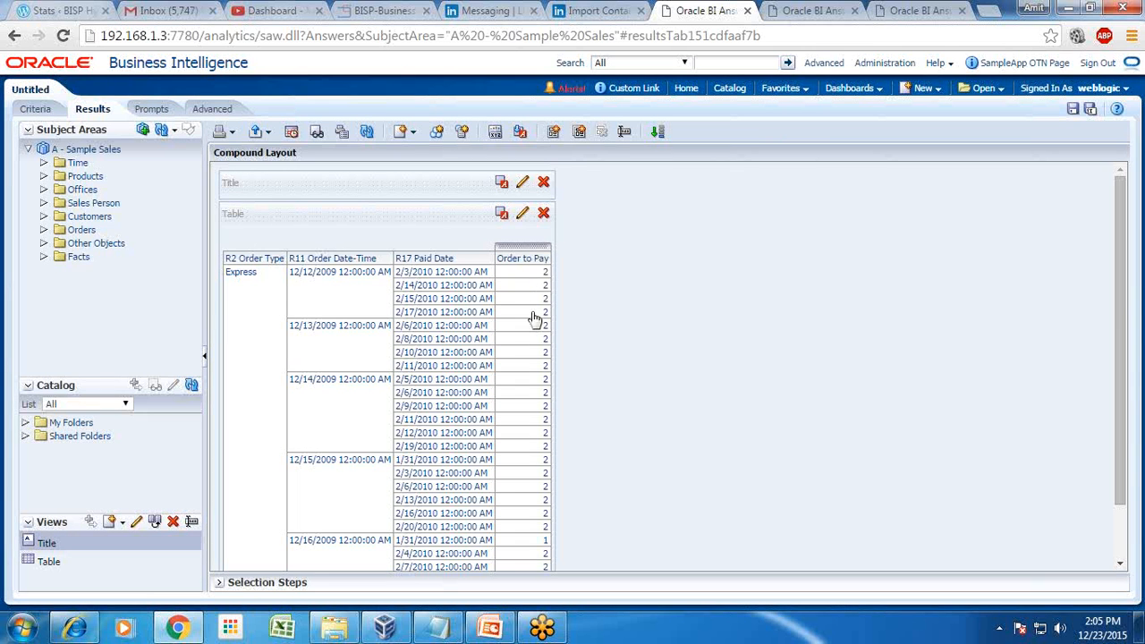
{"action": "mouse_move", "coordinate": [532, 316]}
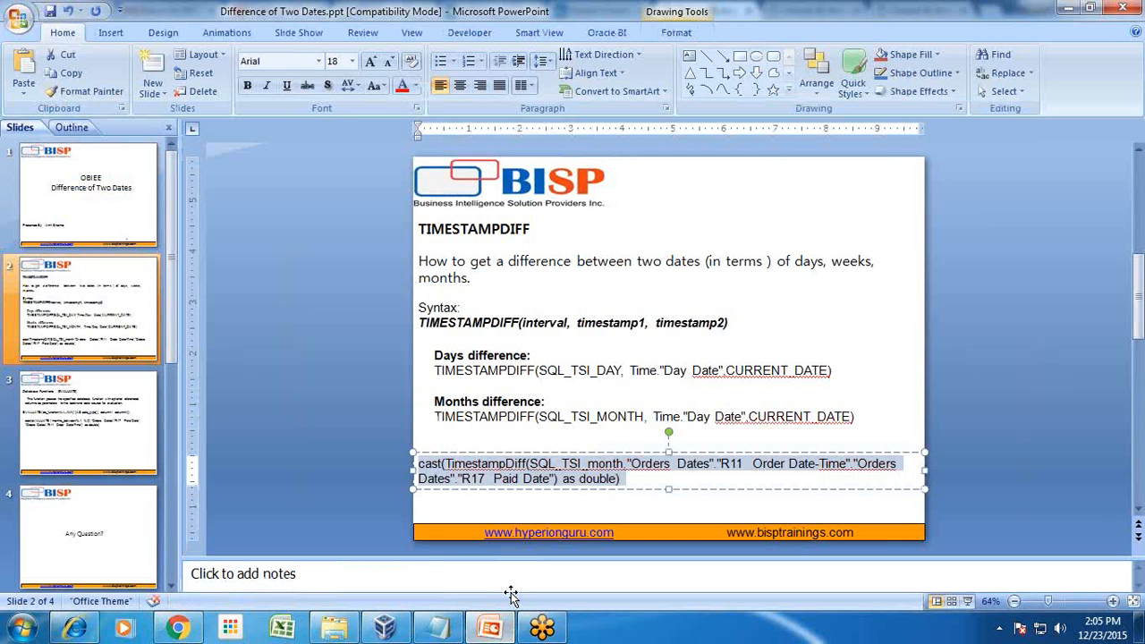
Step: Review the TIMESTAMPDIFF slide in PowerPoint, then return to the OBIEE results
{"action": "left_click", "coordinate": [87, 422]}
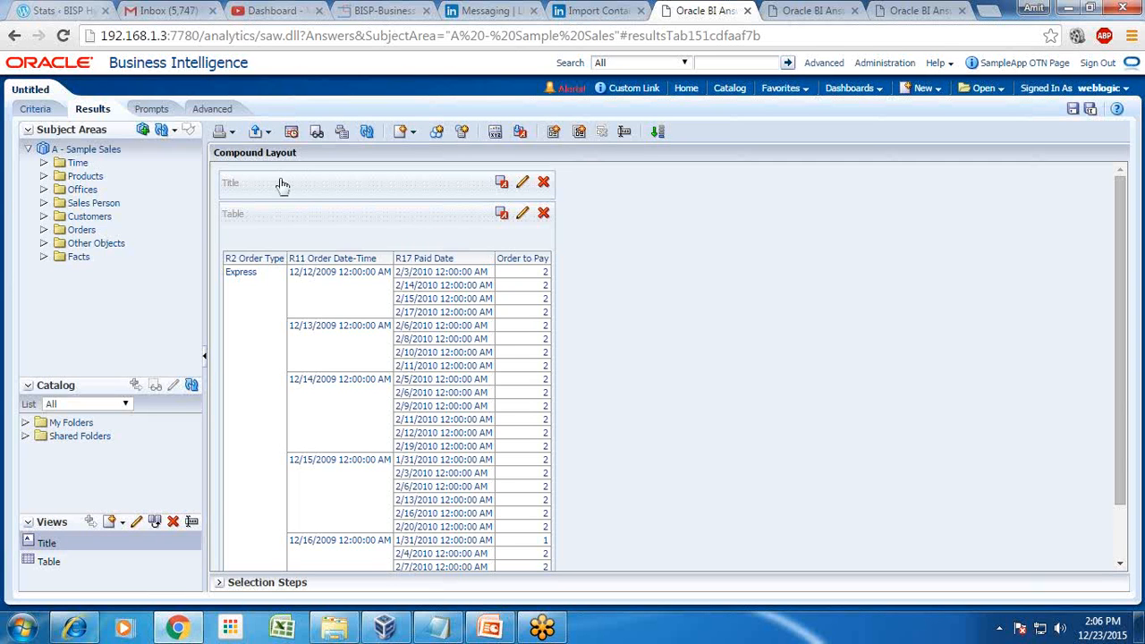
Step: Add R11 Order Date-Time again as 'order to Pay (Evaluate)' using an EVALUATE months_between cast
{"action": "left_click", "coordinate": [36, 108]}
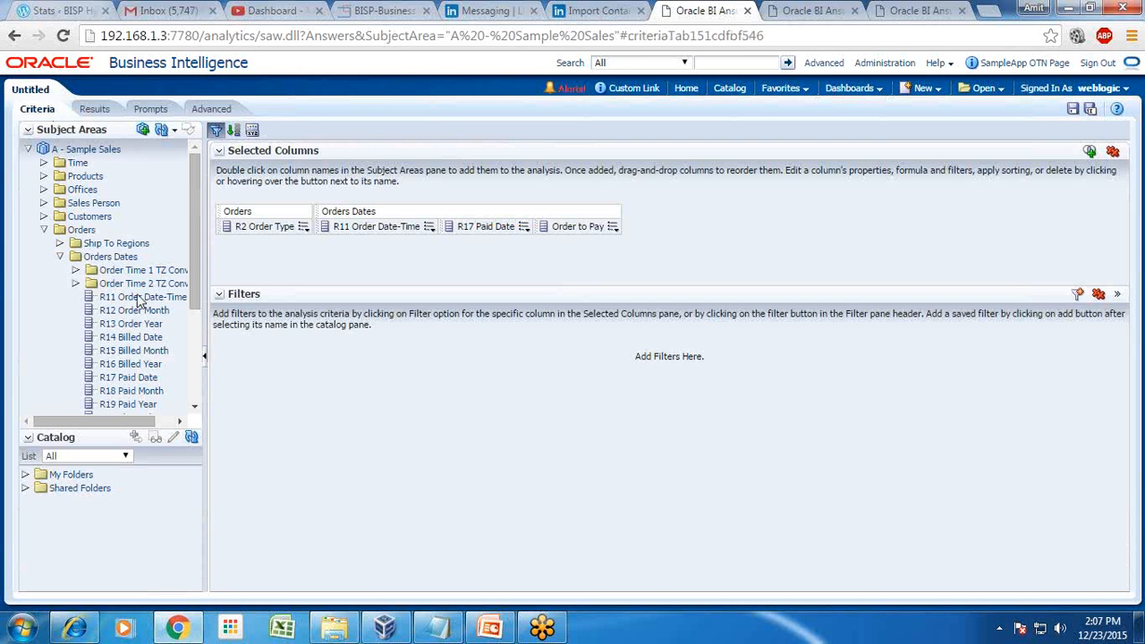
{"action": "mouse_move", "coordinate": [202, 286]}
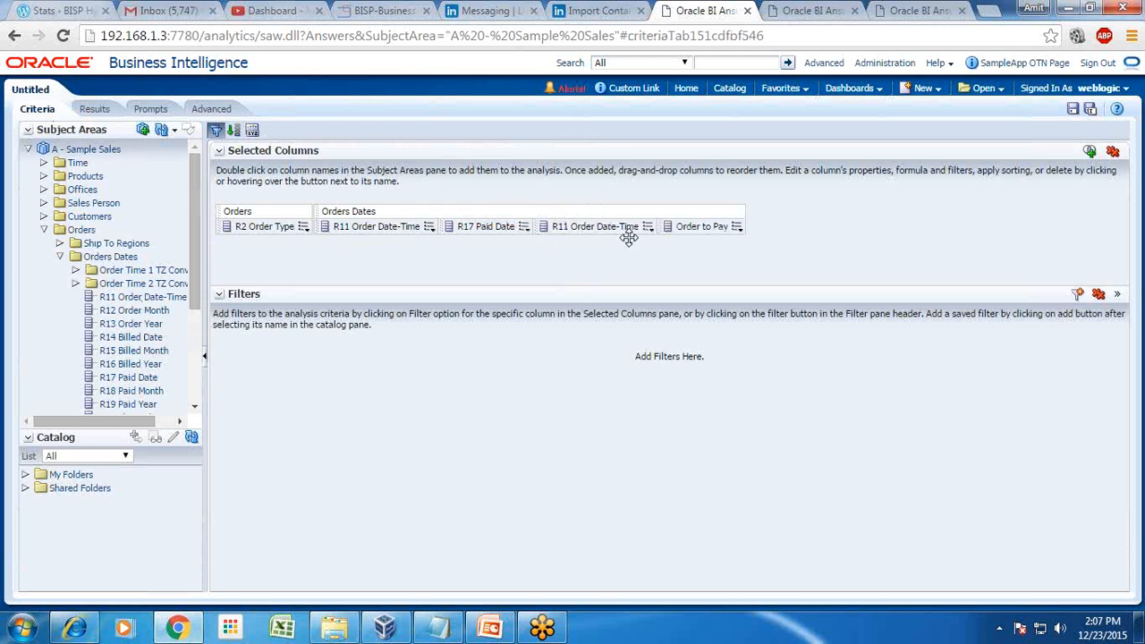
{"action": "left_click", "coordinate": [648, 226]}
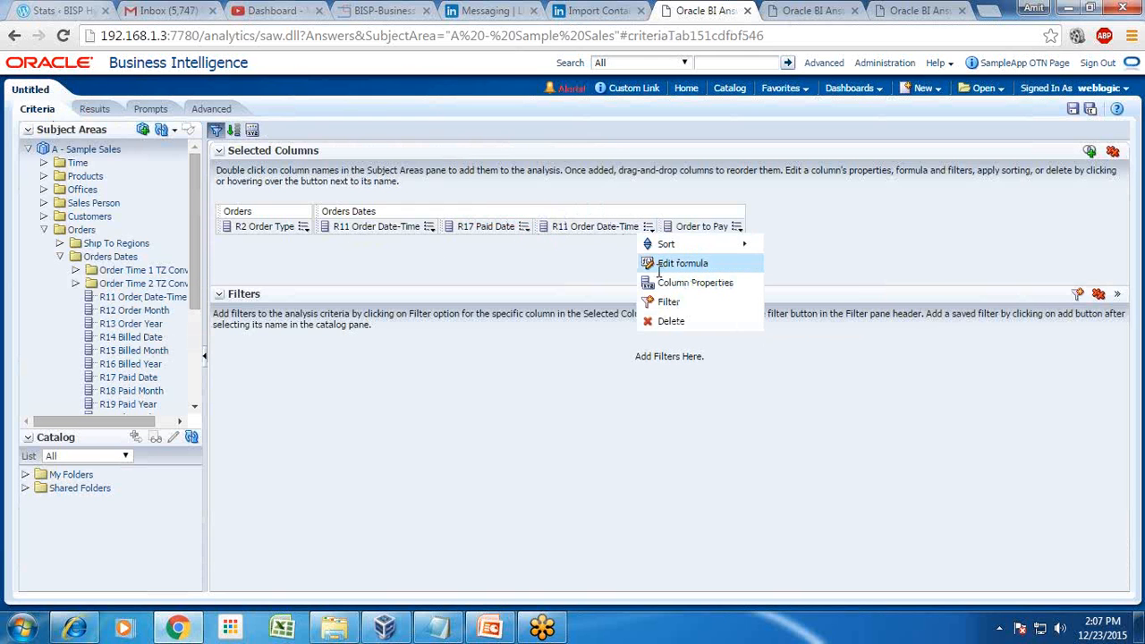
{"action": "left_click", "coordinate": [682, 262]}
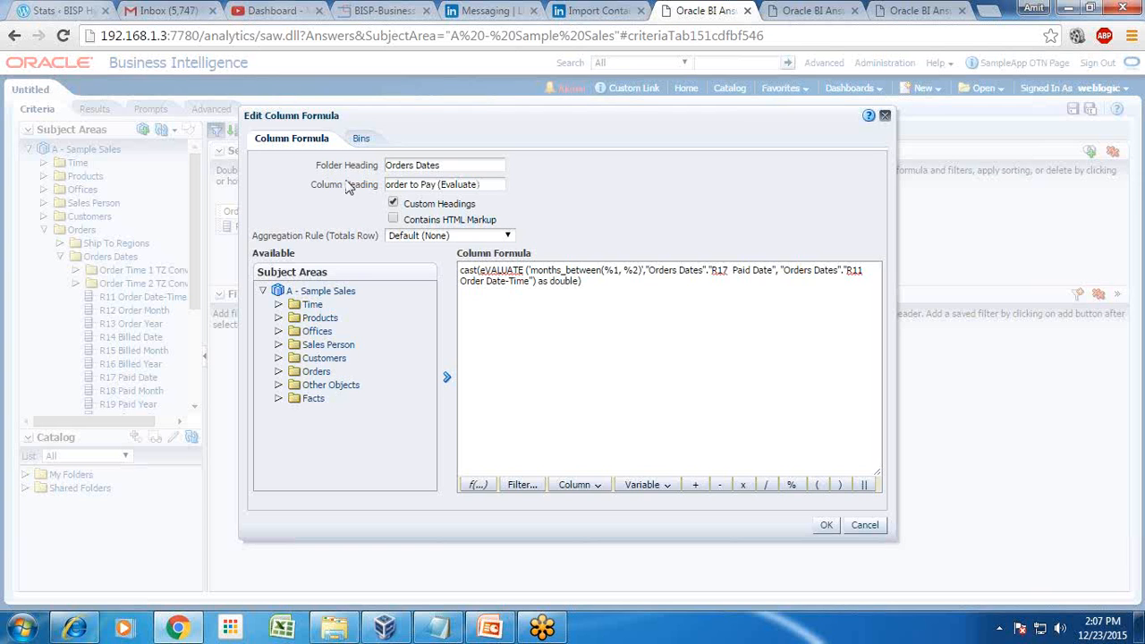
{"action": "double_click", "coordinate": [541, 269]}
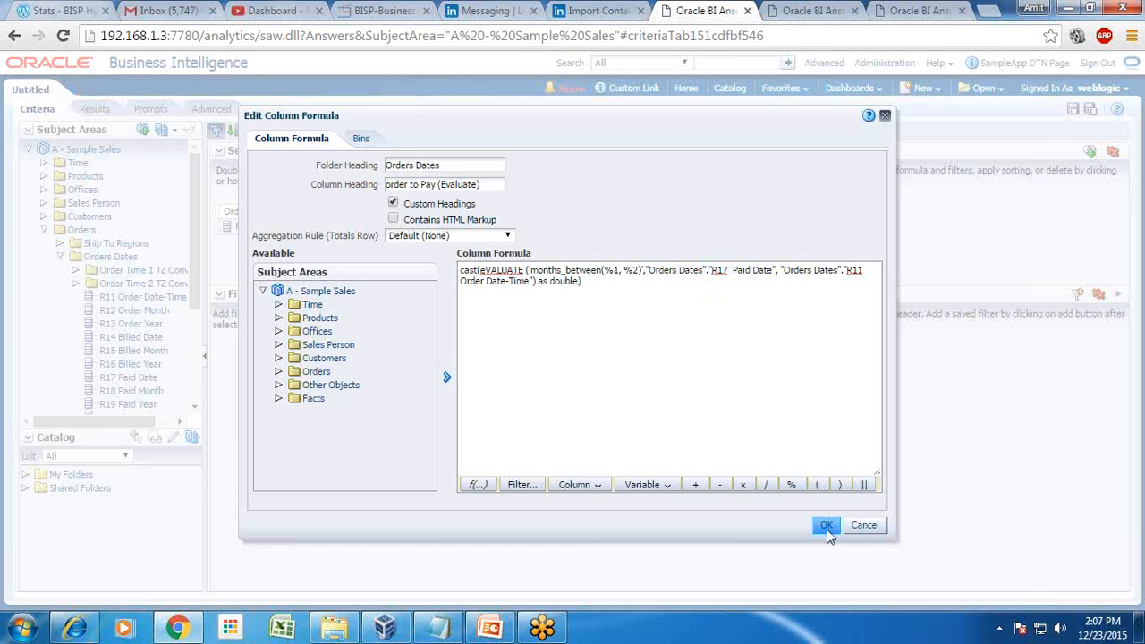
{"action": "left_click", "coordinate": [825, 525]}
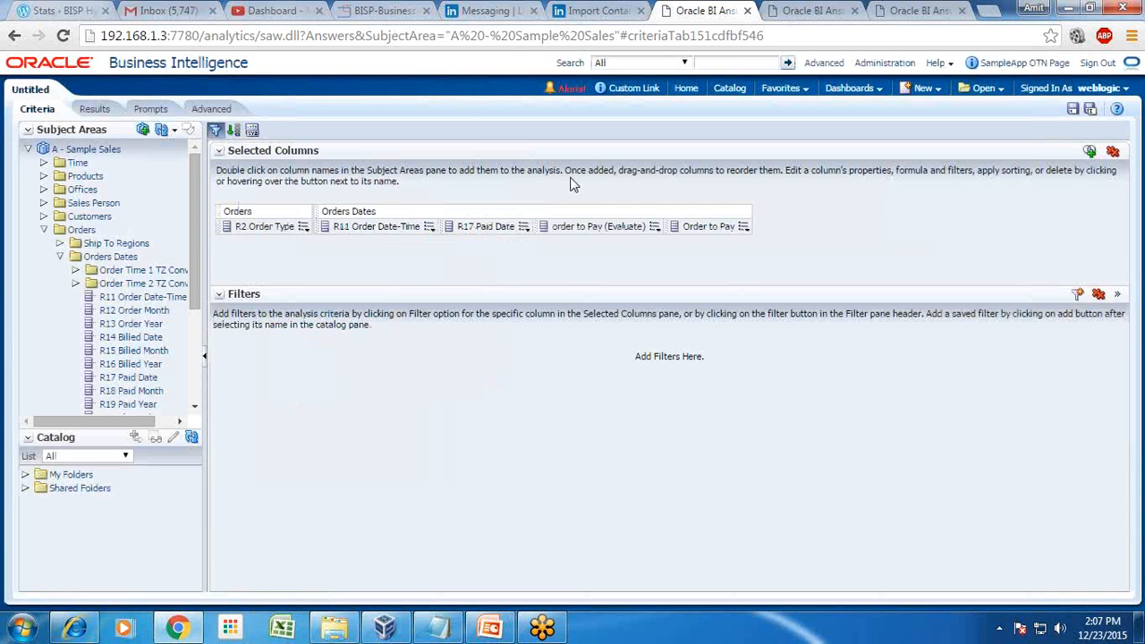
{"action": "mouse_move", "coordinate": [718, 235]}
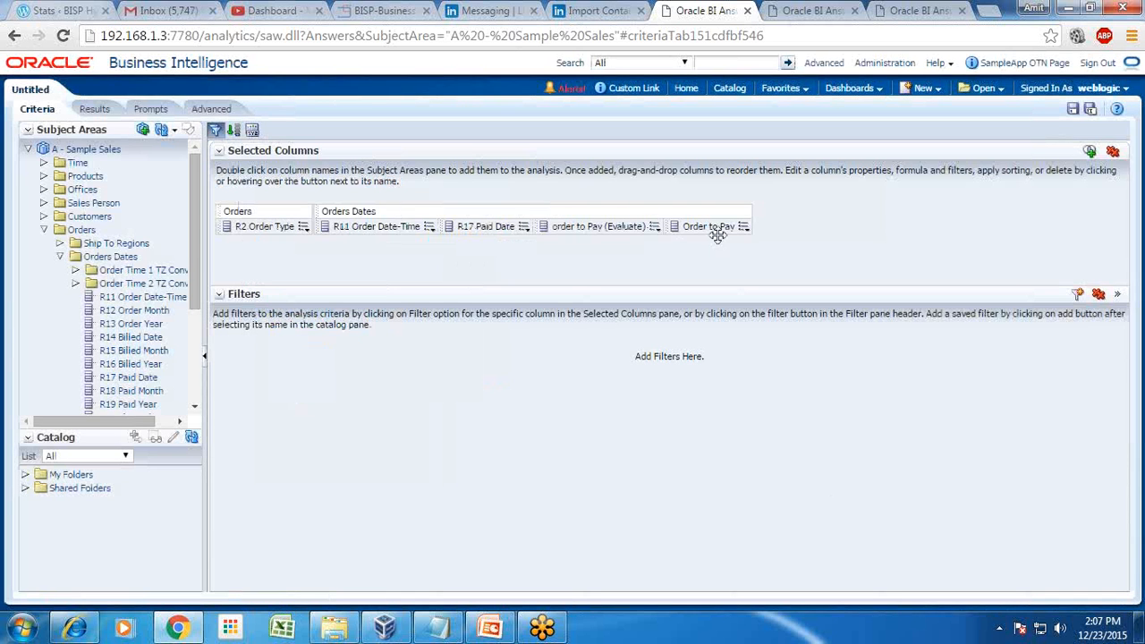
Step: Retitle the Order to Pay column heading to 'Order to Pay(TimeStampDiff)'
{"action": "left_click", "coordinate": [741, 227]}
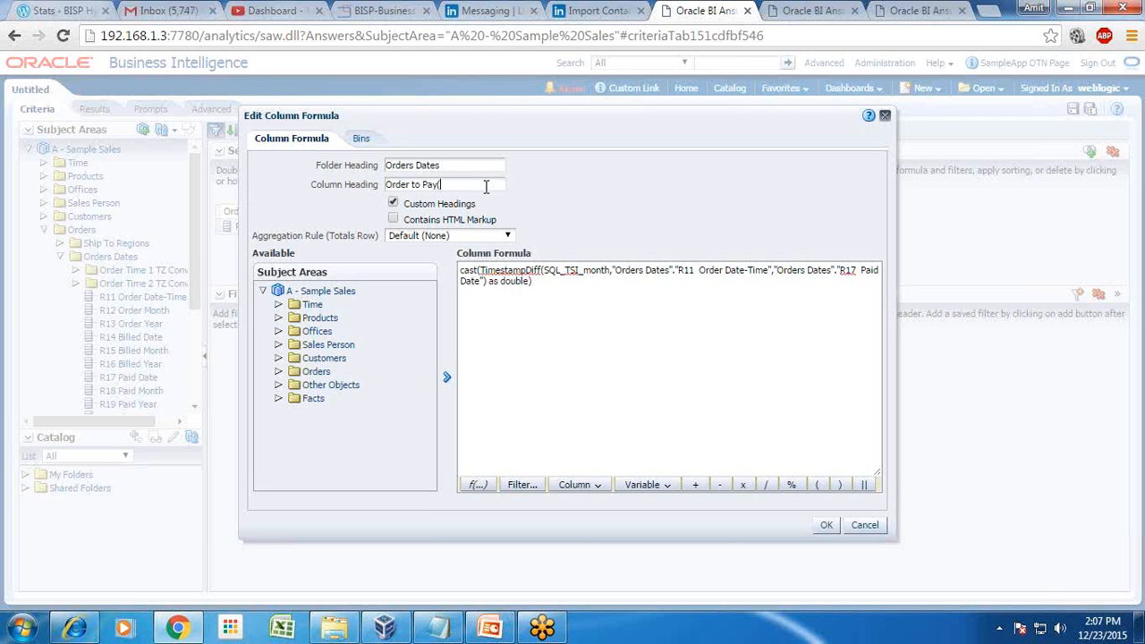
{"action": "type", "text": "(TimeStampD"}
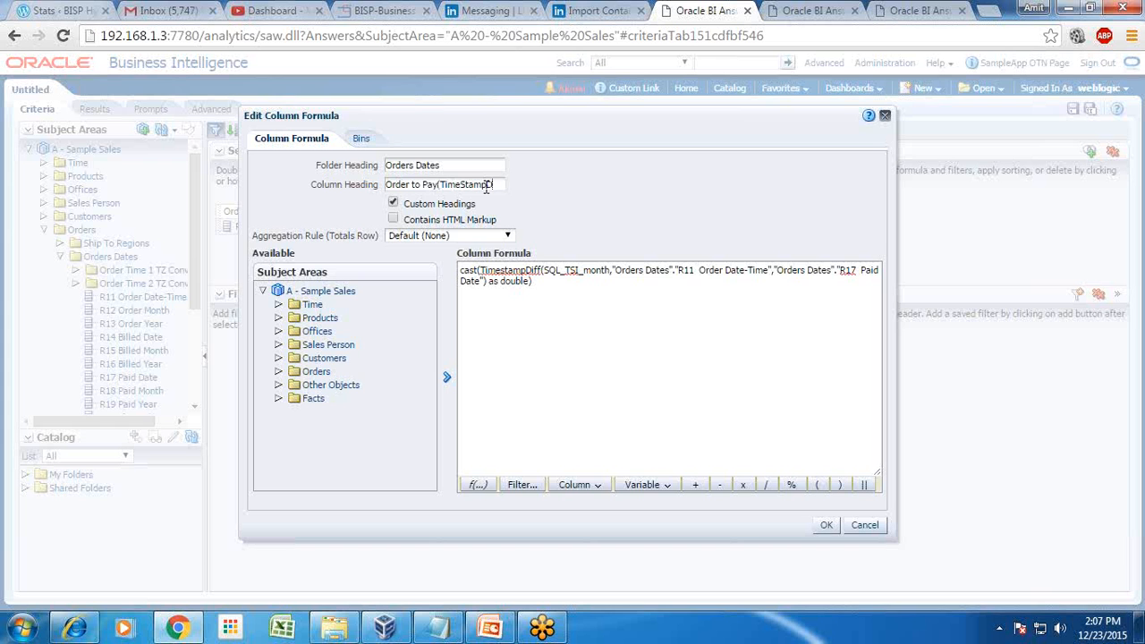
{"action": "mouse_move", "coordinate": [489, 185]}
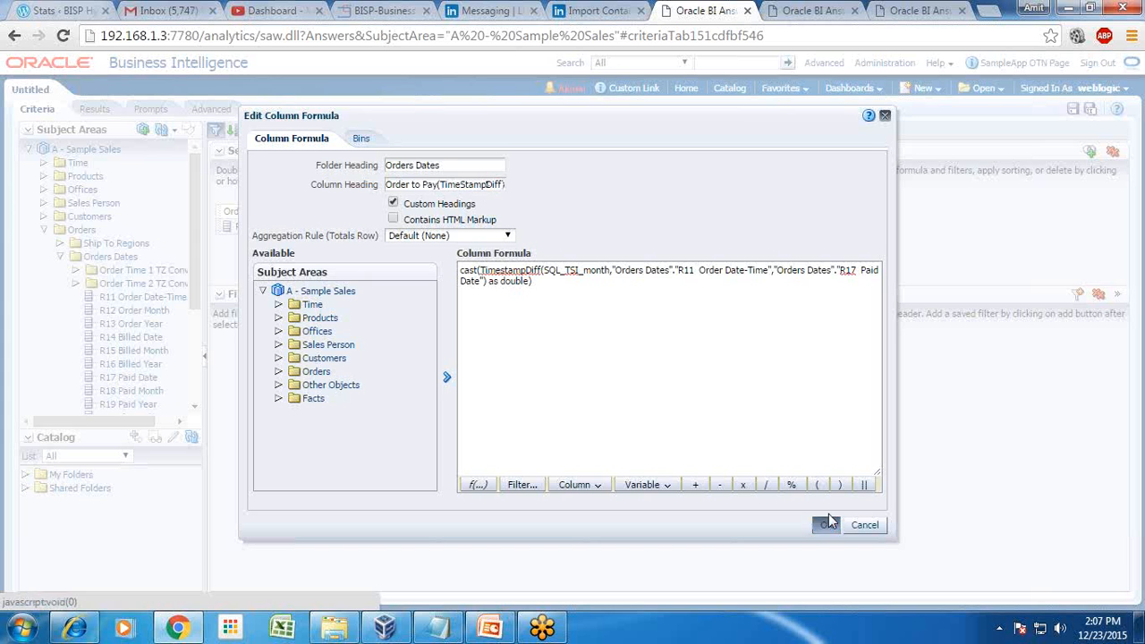
{"action": "left_click", "coordinate": [825, 525]}
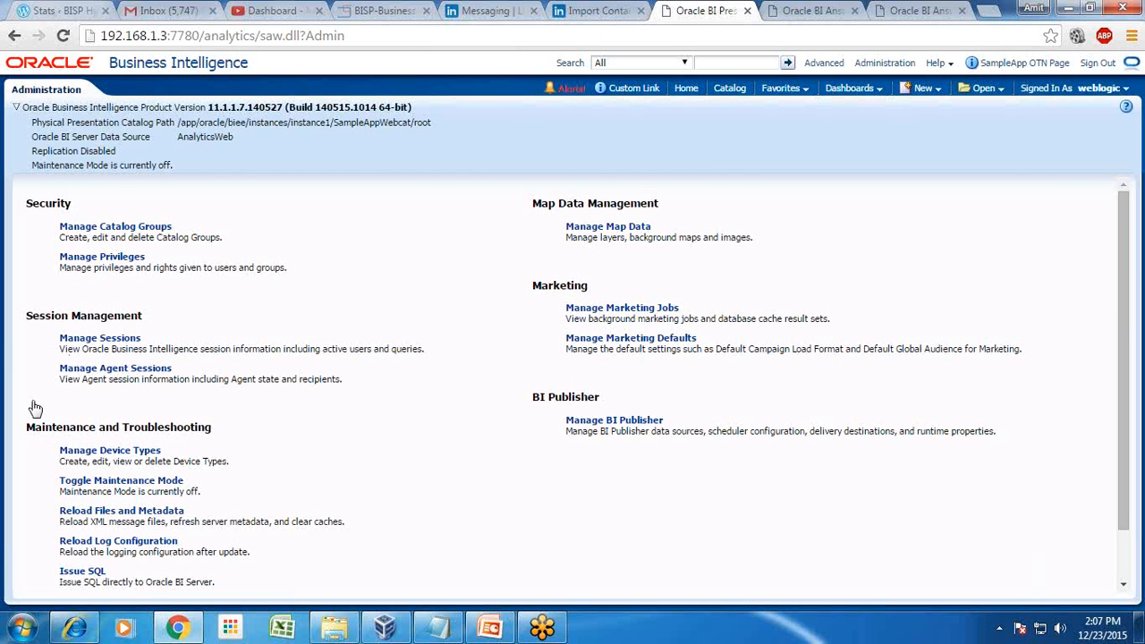
Step: In Manage Sessions, open the log for the latest report query
{"action": "left_click", "coordinate": [99, 338]}
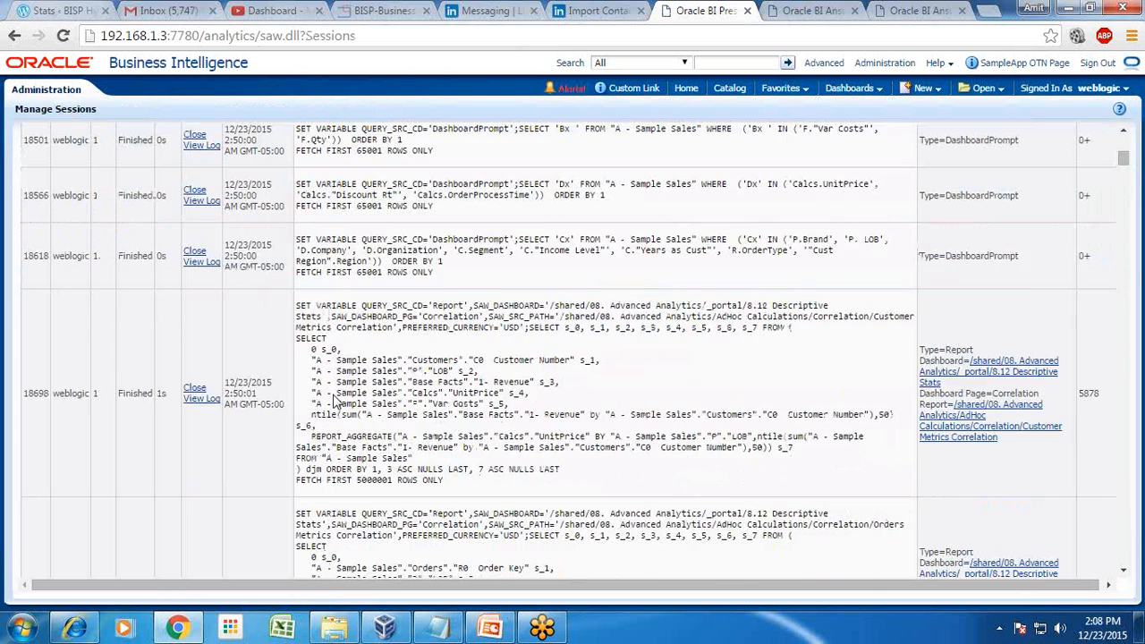
{"action": "scroll", "scroll_direction": "down", "scroll_amount": 3}
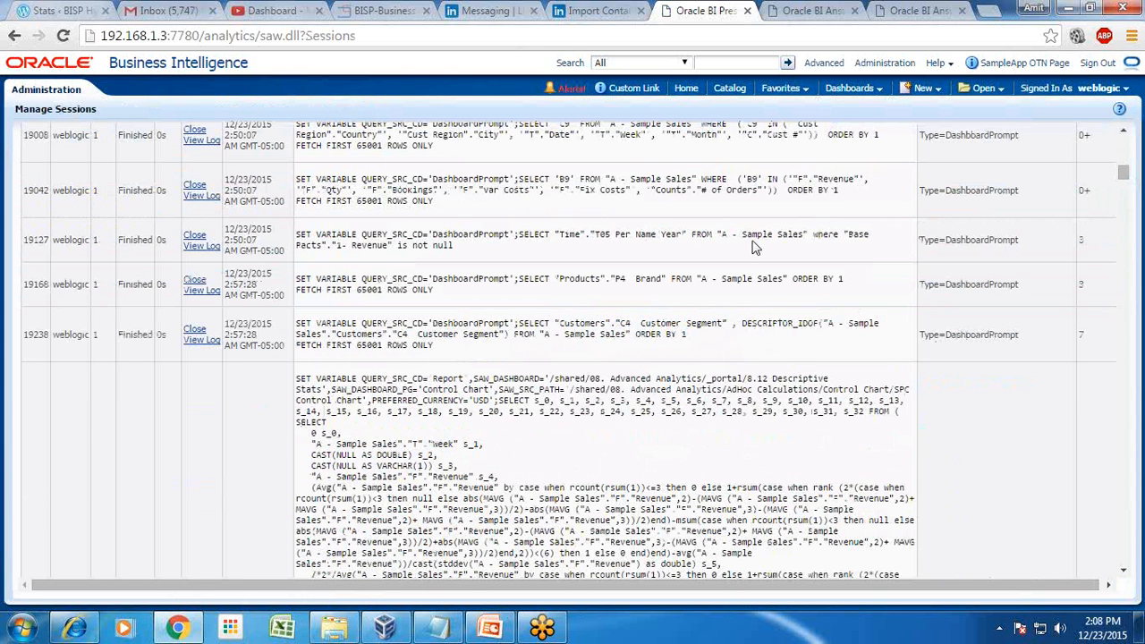
{"action": "scroll", "scroll_direction": "down", "scroll_amount": 3}
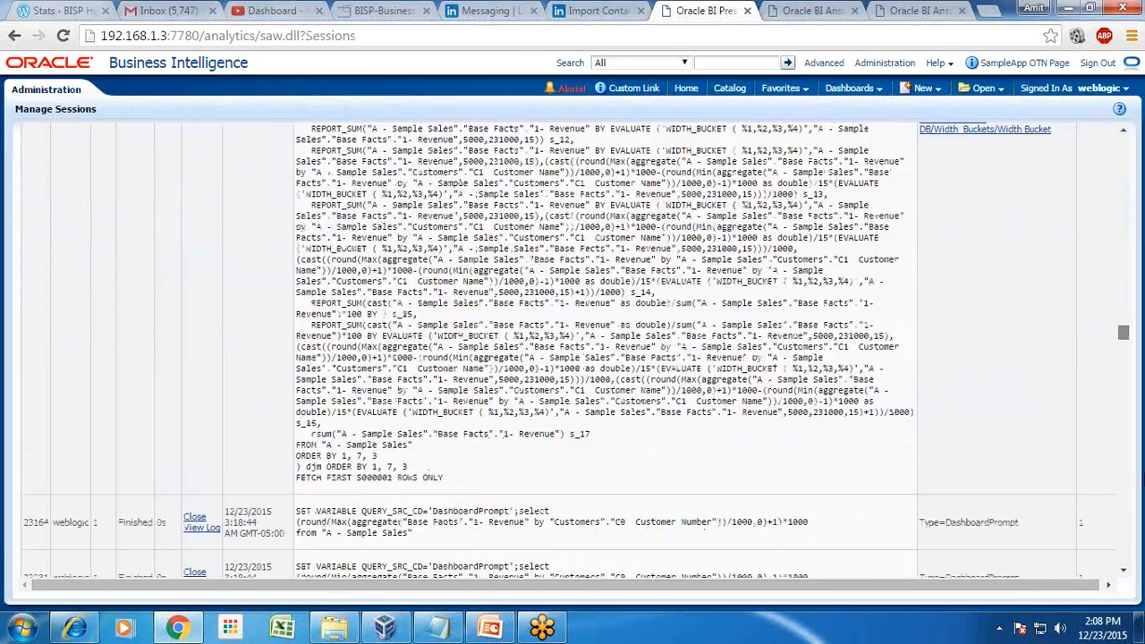
{"action": "scroll", "scroll_direction": "down", "scroll_amount": 3}
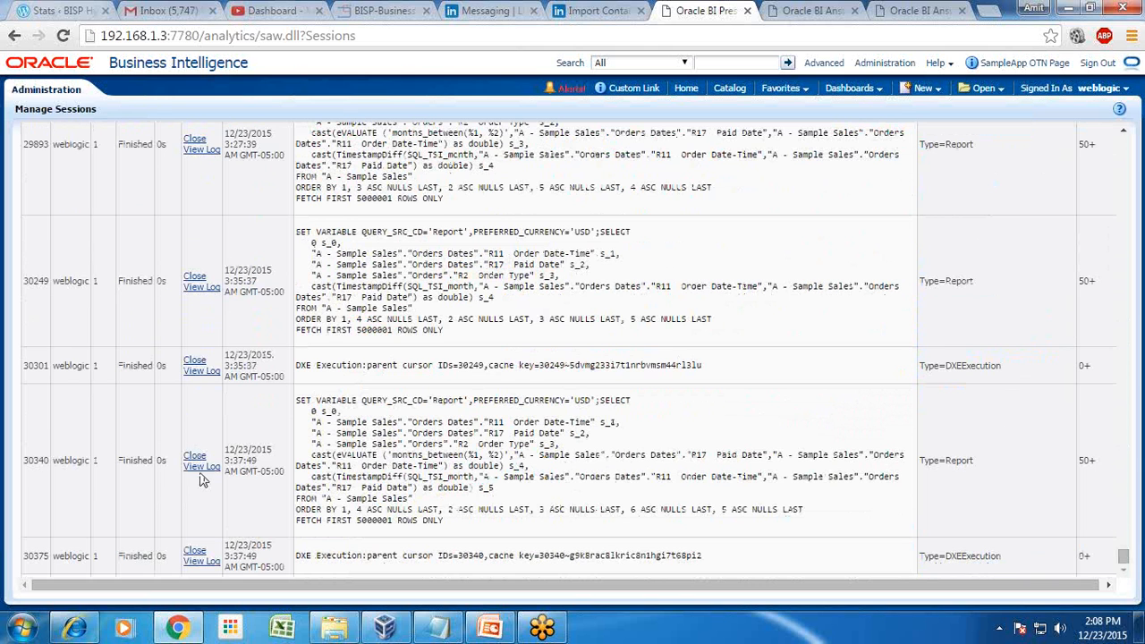
{"action": "left_click", "coordinate": [201, 465]}
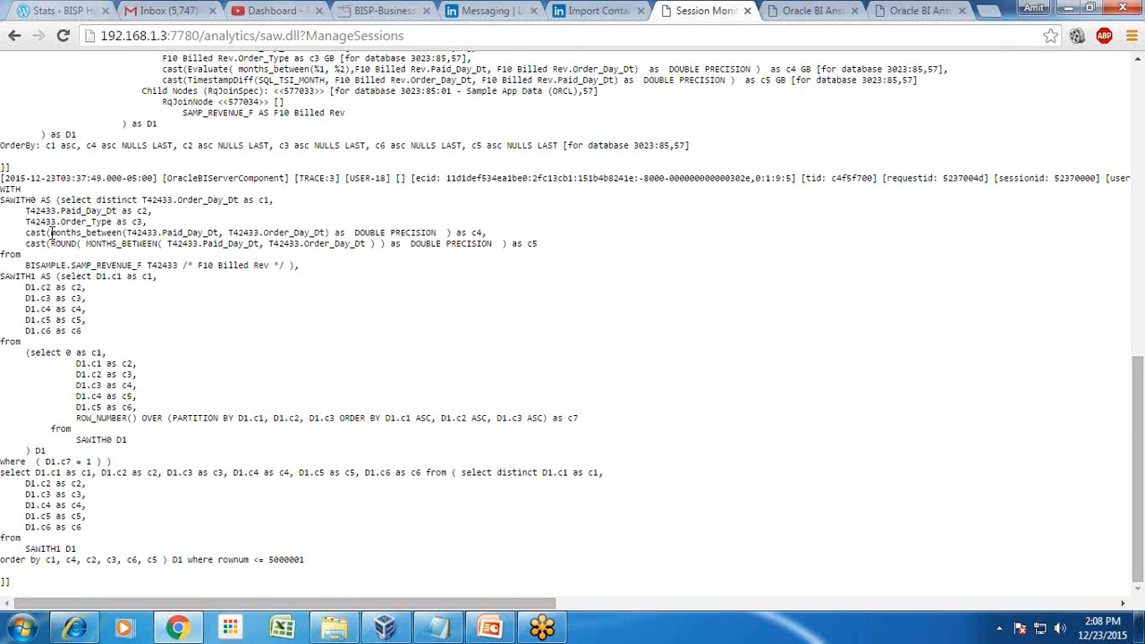
Step: Highlight months_between and the cast expressions in the SQL, then show the Any Question? slide
{"action": "double_click", "coordinate": [86, 231]}
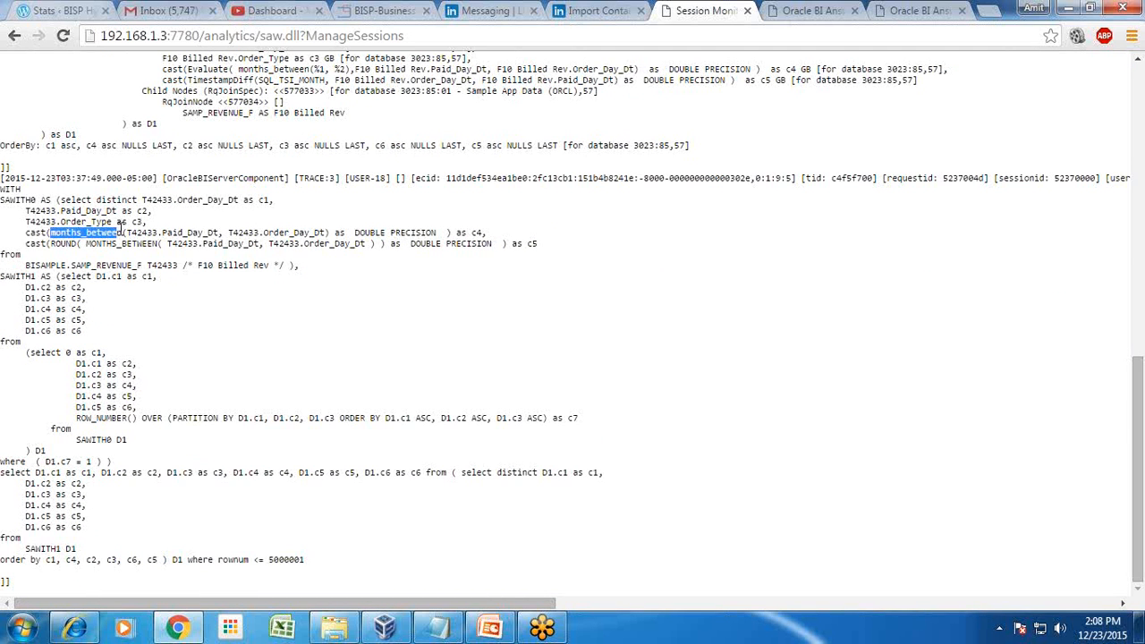
{"action": "mouse_move", "coordinate": [74, 260]}
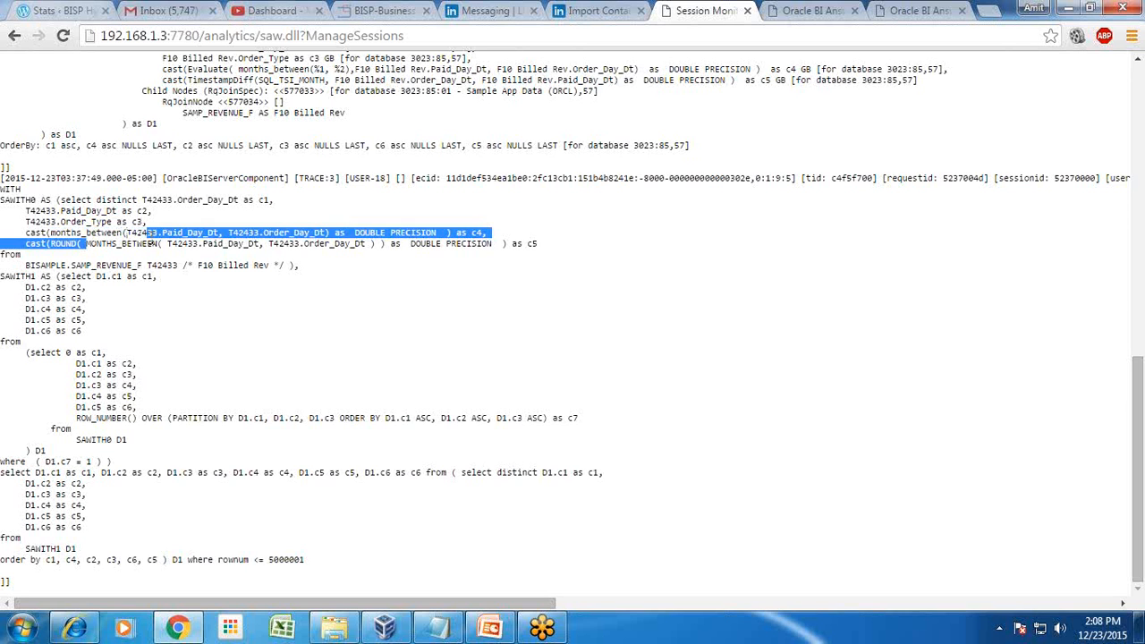
{"action": "double_click", "coordinate": [117, 243]}
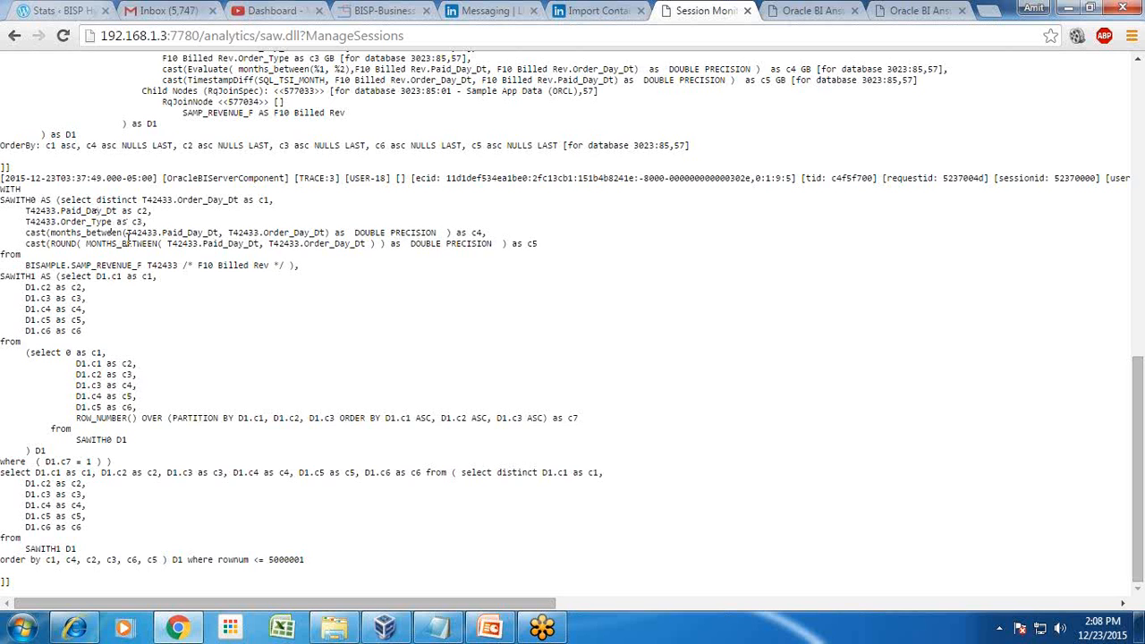
{"action": "mouse_move", "coordinate": [295, 233]}
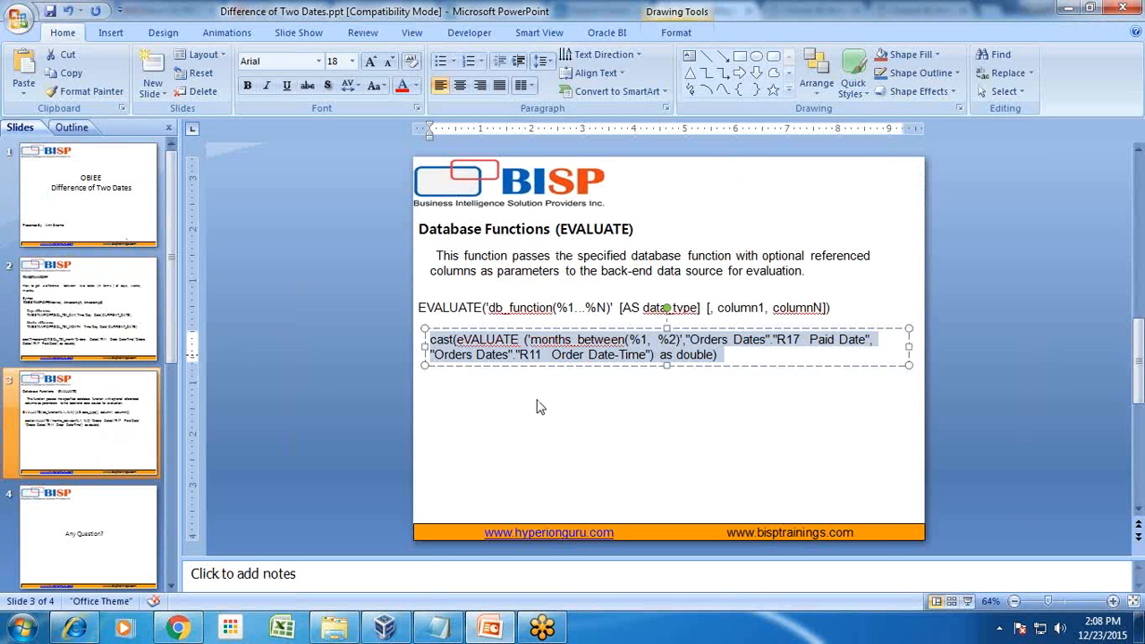
{"action": "left_click", "coordinate": [87, 535]}
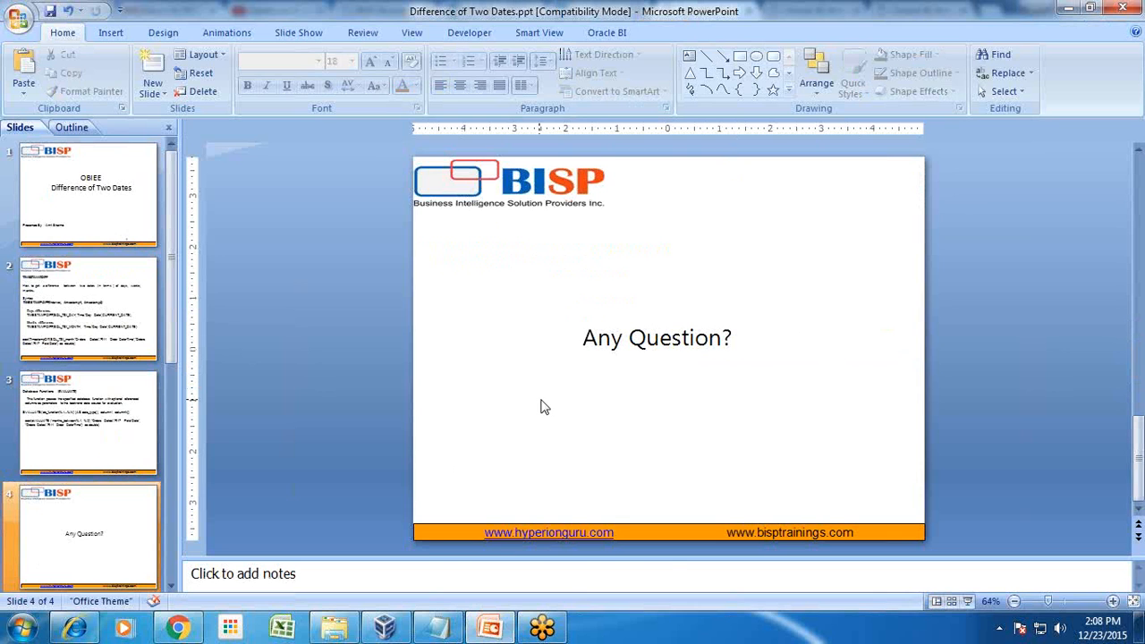